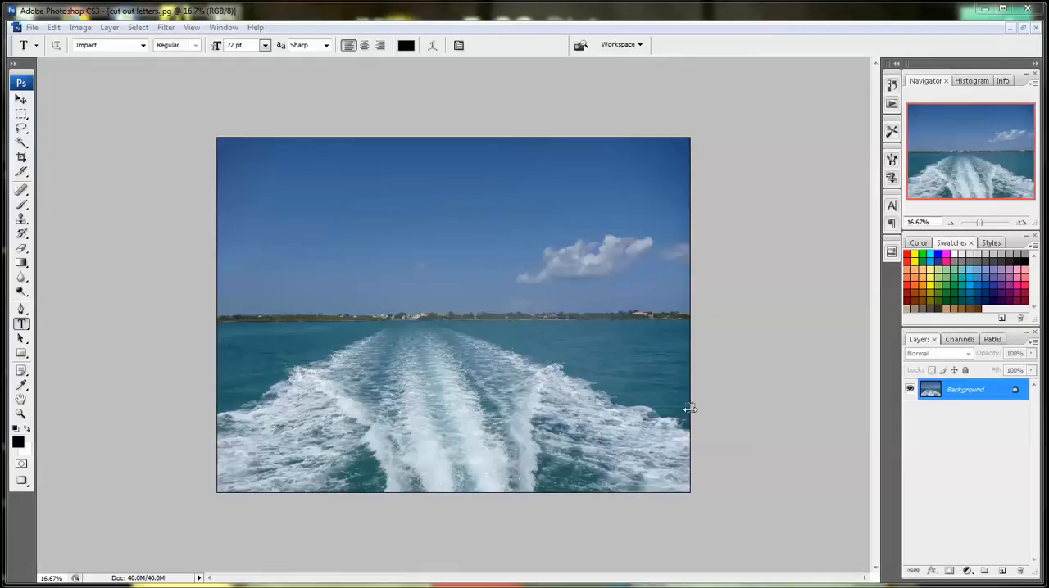
mouse_move(564, 326)
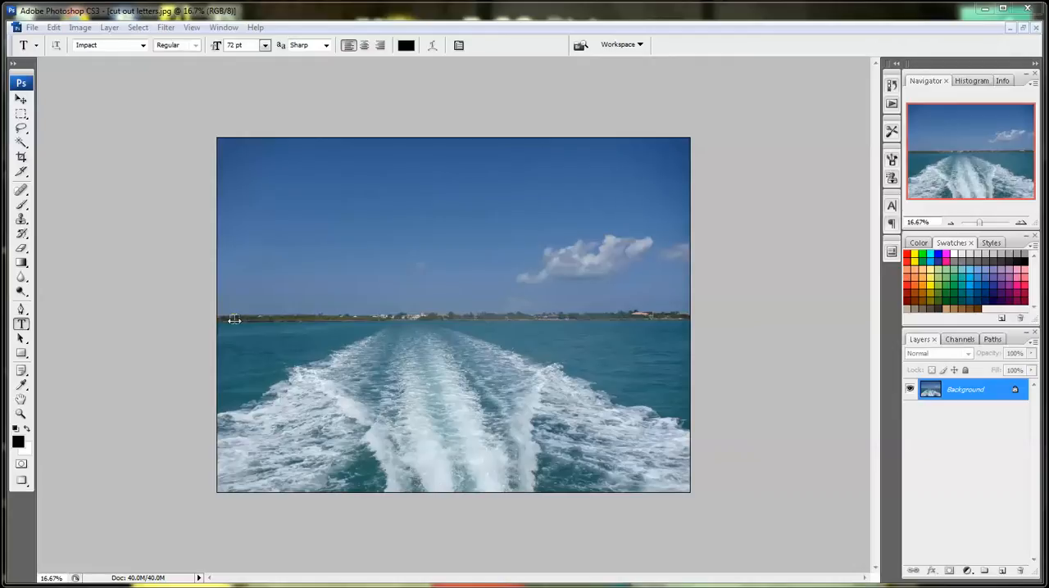
mouse_move(478, 389)
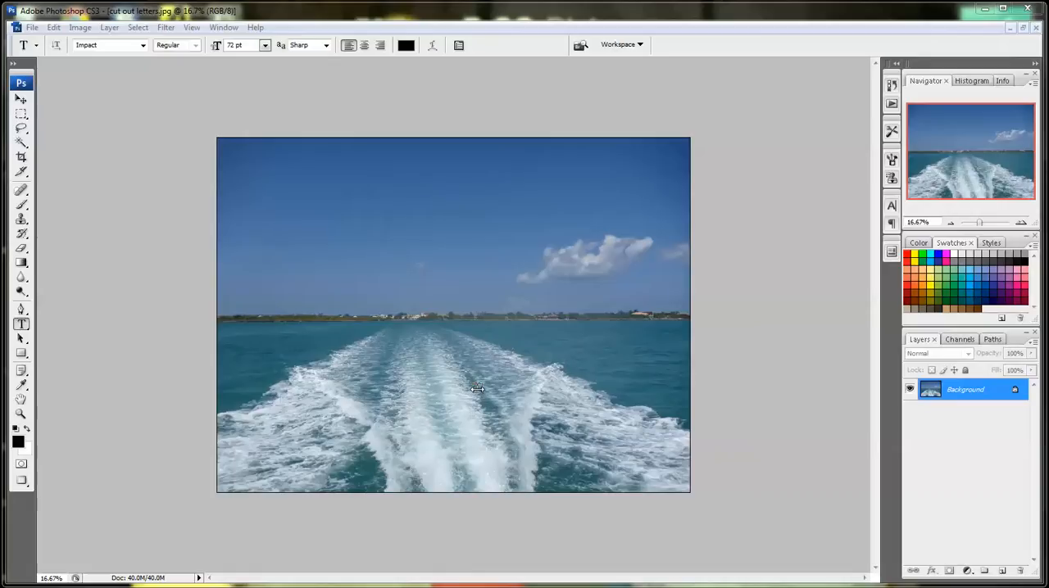
mouse_move(487, 380)
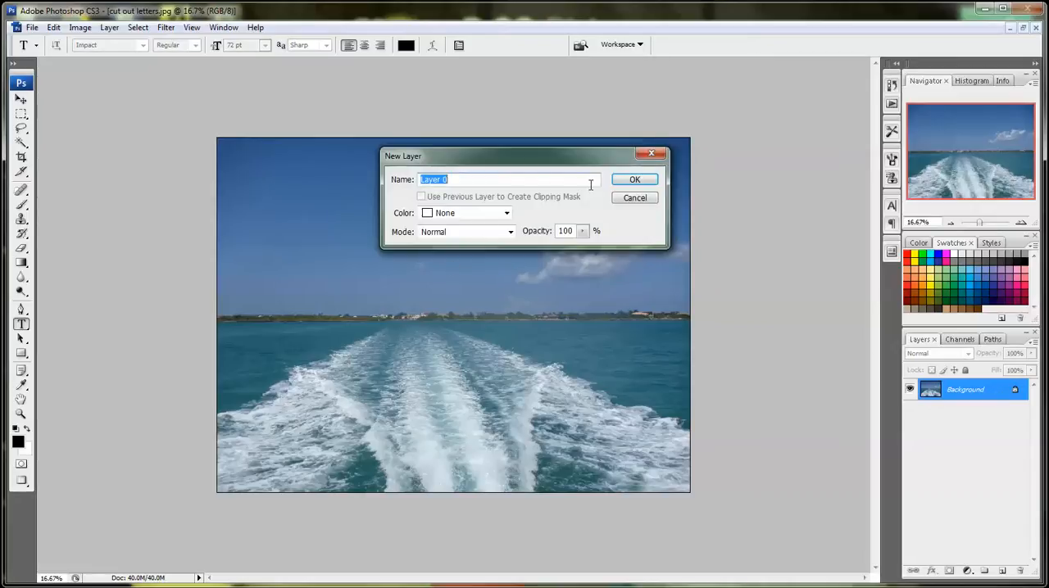
Confirm the New Layer dialog so the locked Background becomes editable Layer 0.
left_click(634, 178)
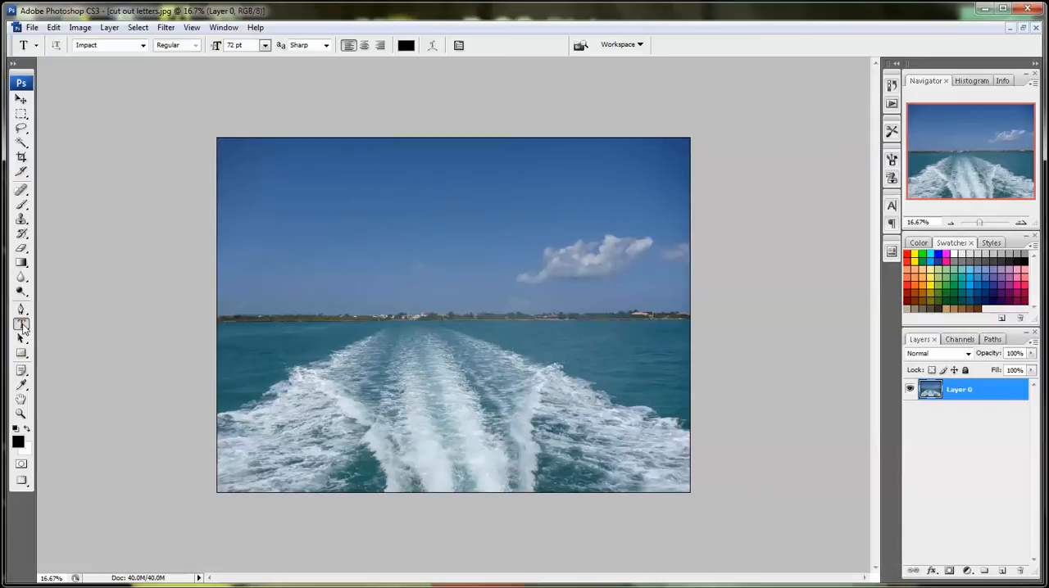
Add a CRUISE text layer in the Impact font and enlarge it across the photo.
left_click(21, 318)
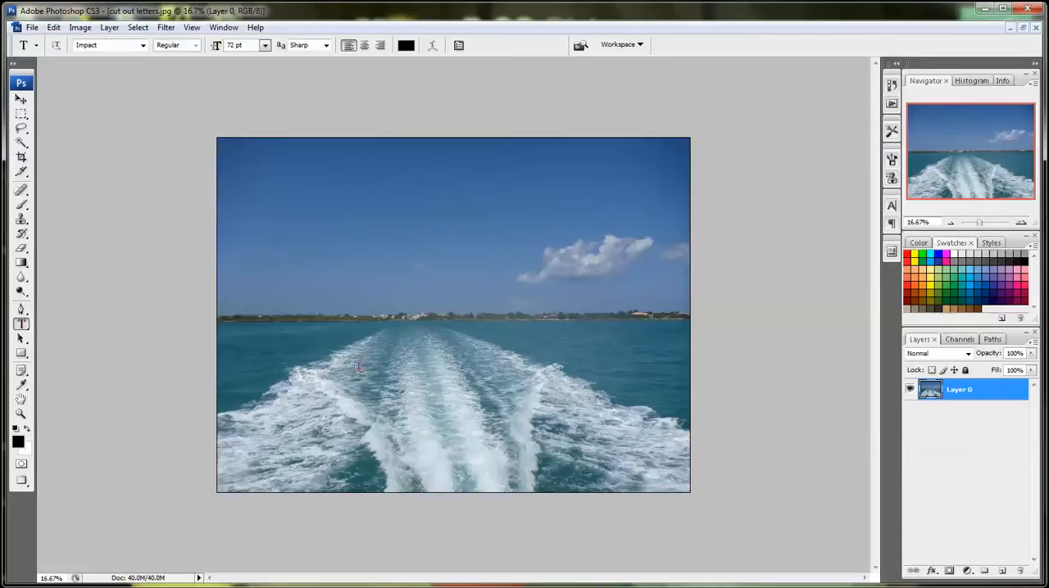
left_click(336, 356)
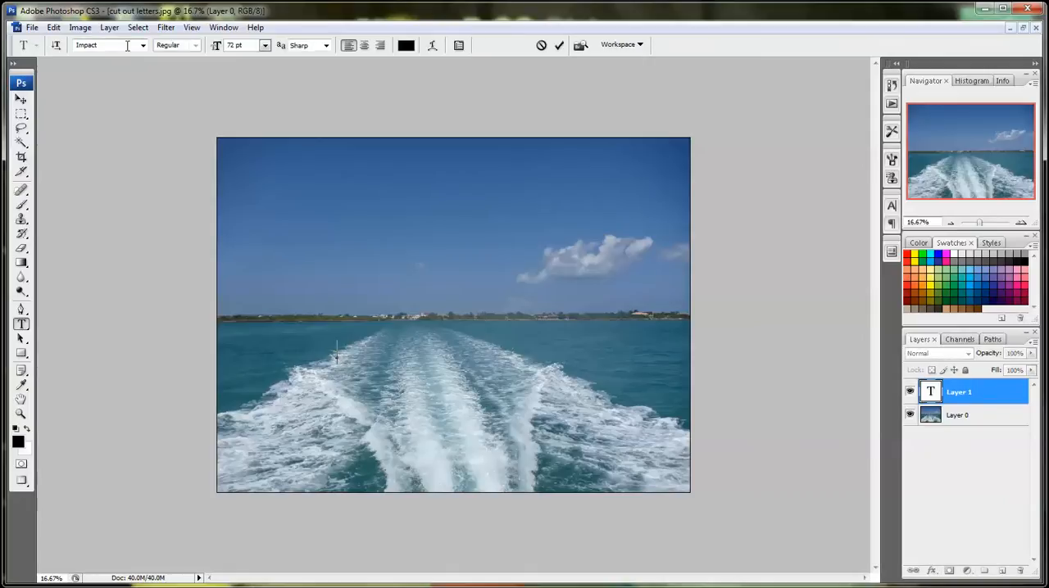
left_click(143, 46)
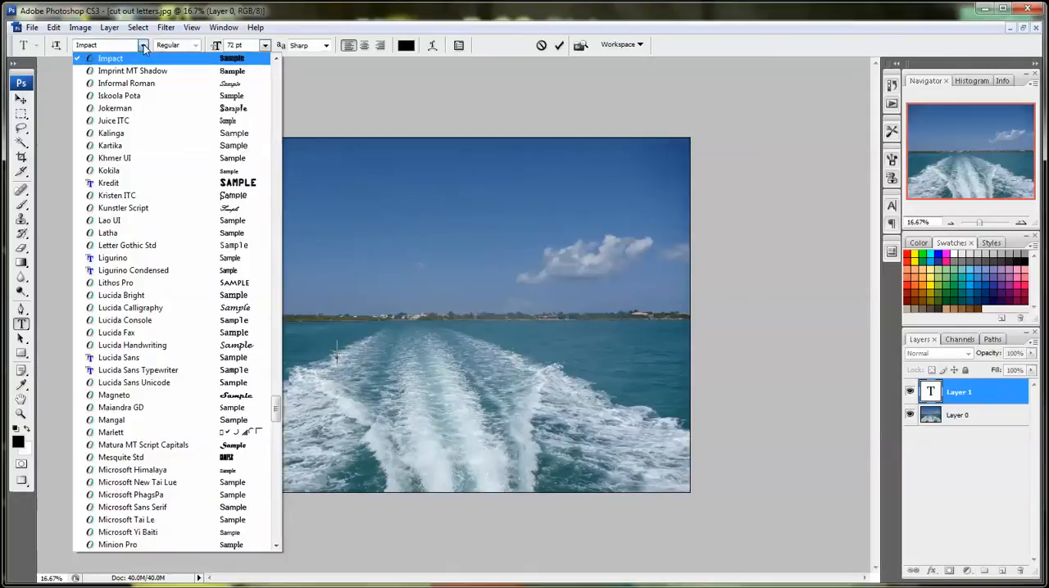
left_click(112, 59)
type("CRUISE")
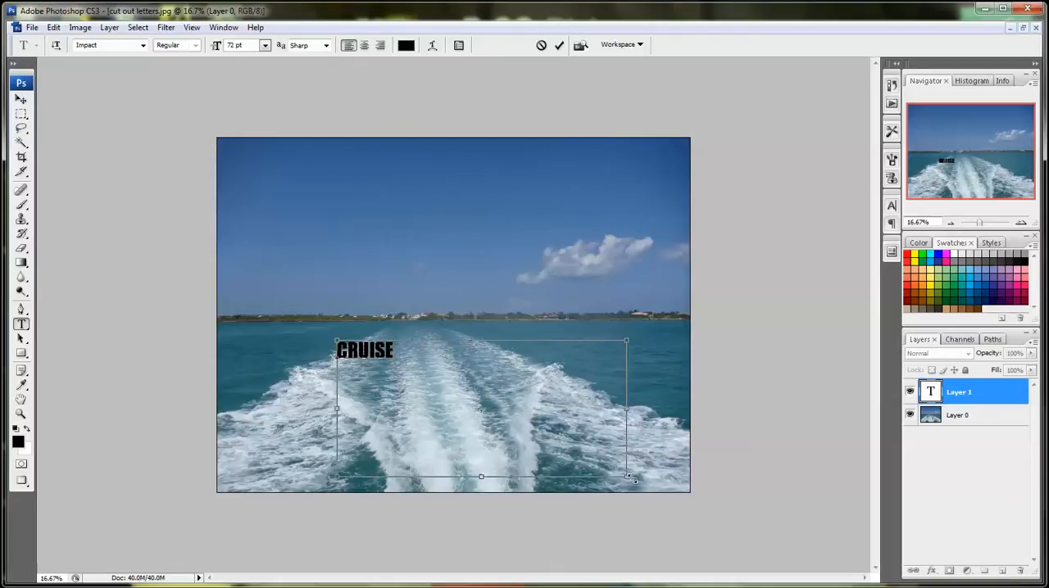
left_click_drag(626, 475, 684, 517)
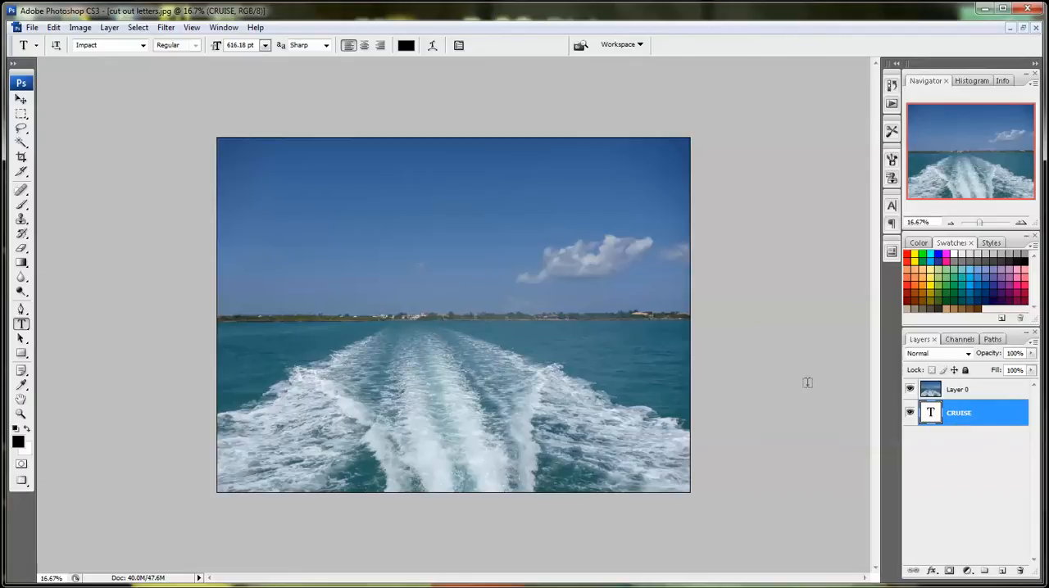
mouse_move(718, 380)
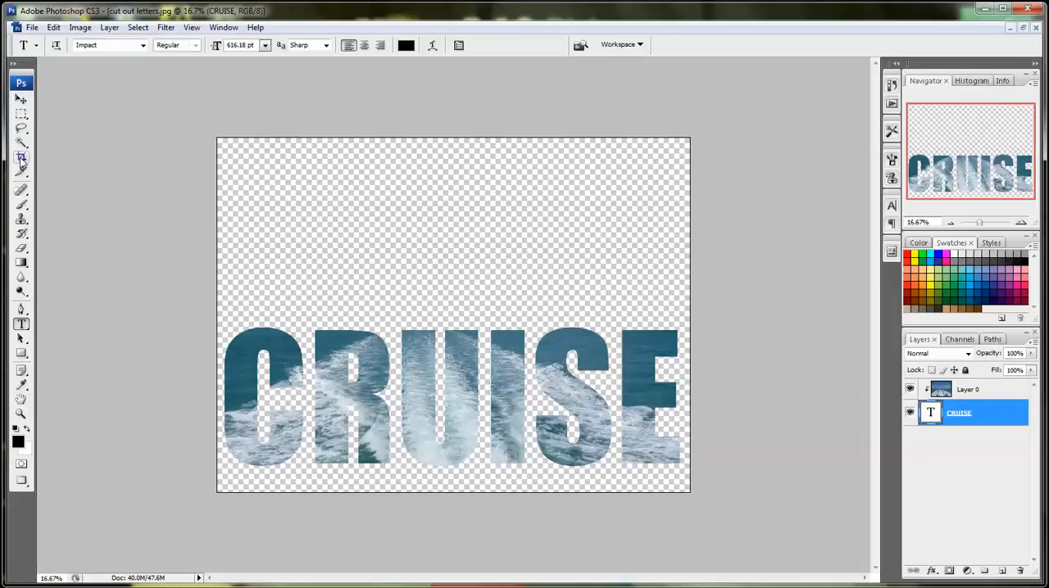
Crop the canvas tightly around the CRUISE letters.
left_click(21, 157)
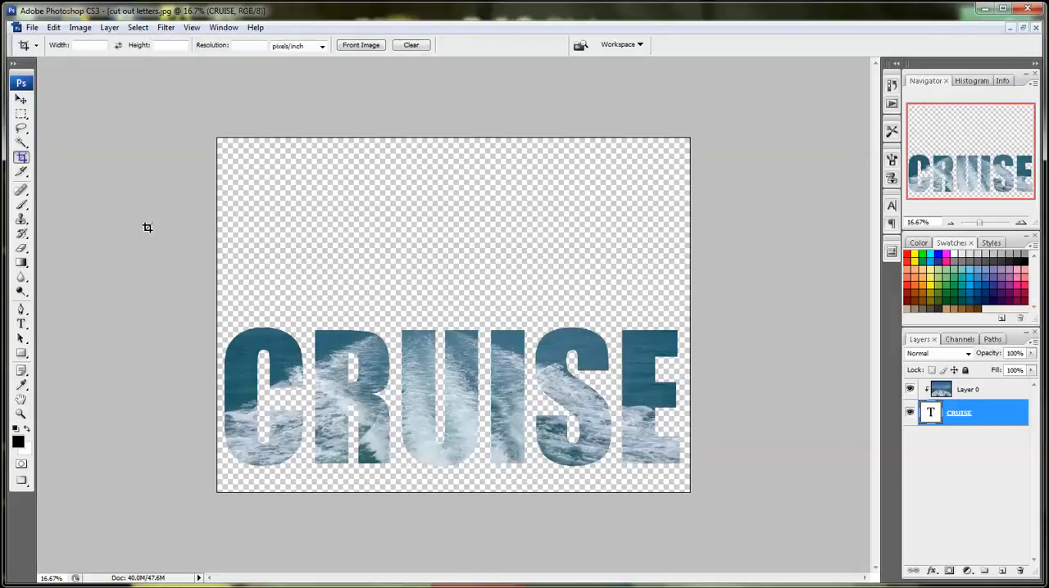
mouse_move(221, 328)
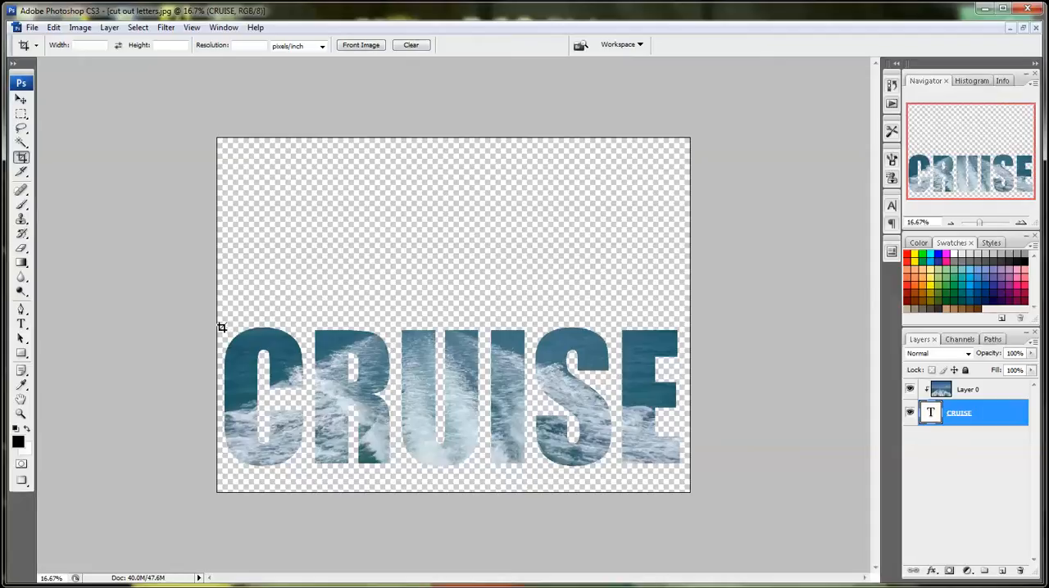
left_click_drag(221, 328, 680, 475)
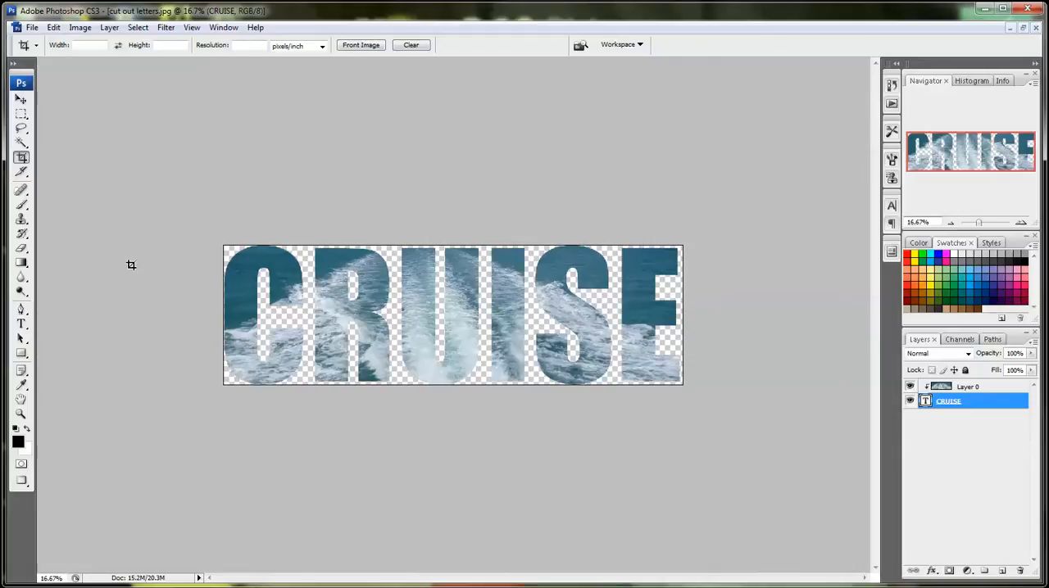
mouse_move(229, 232)
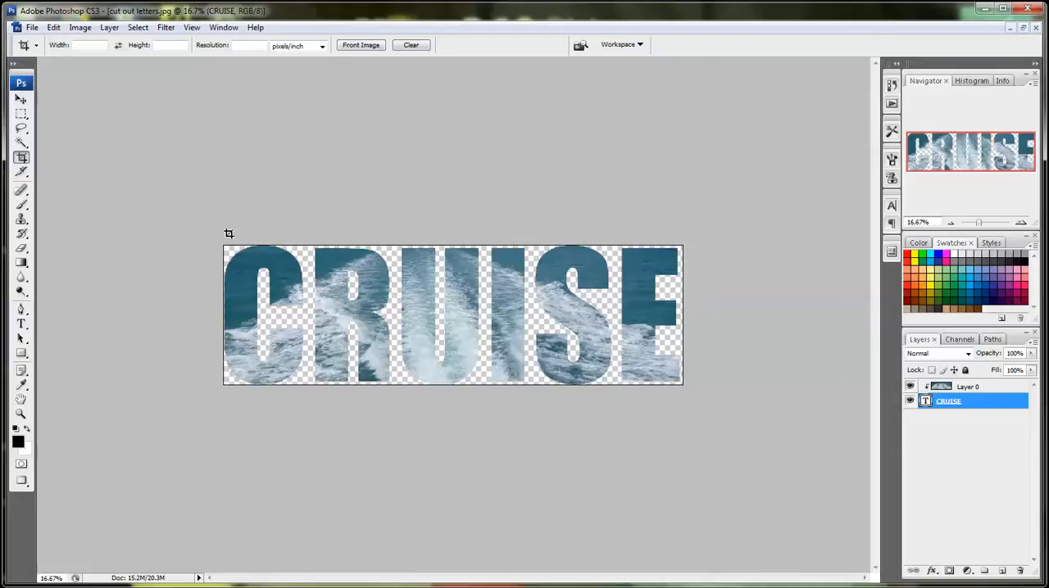
Magic Wand-select the transparent area surrounding the letters.
left_click(21, 143)
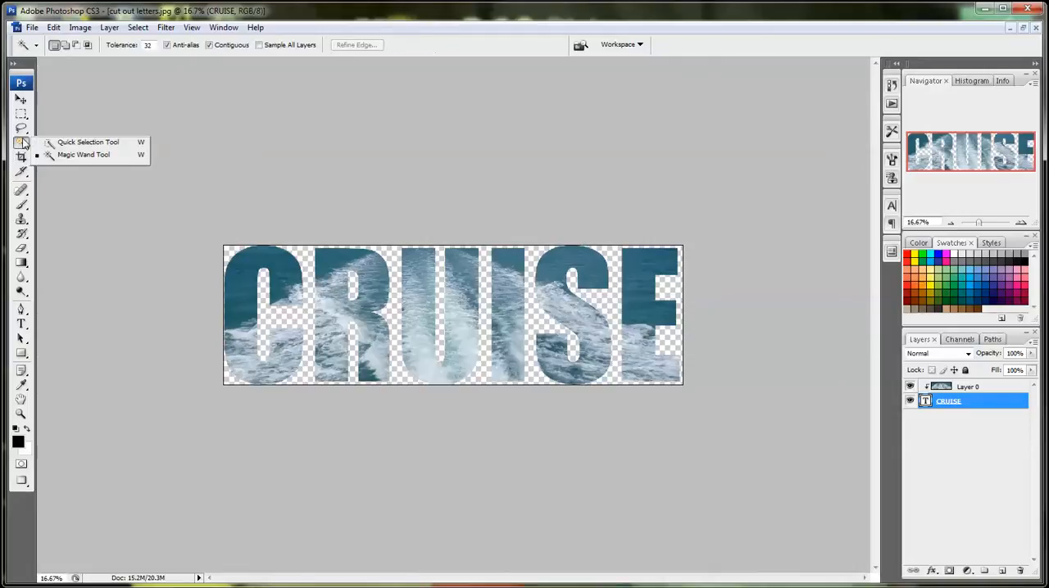
left_click(82, 155)
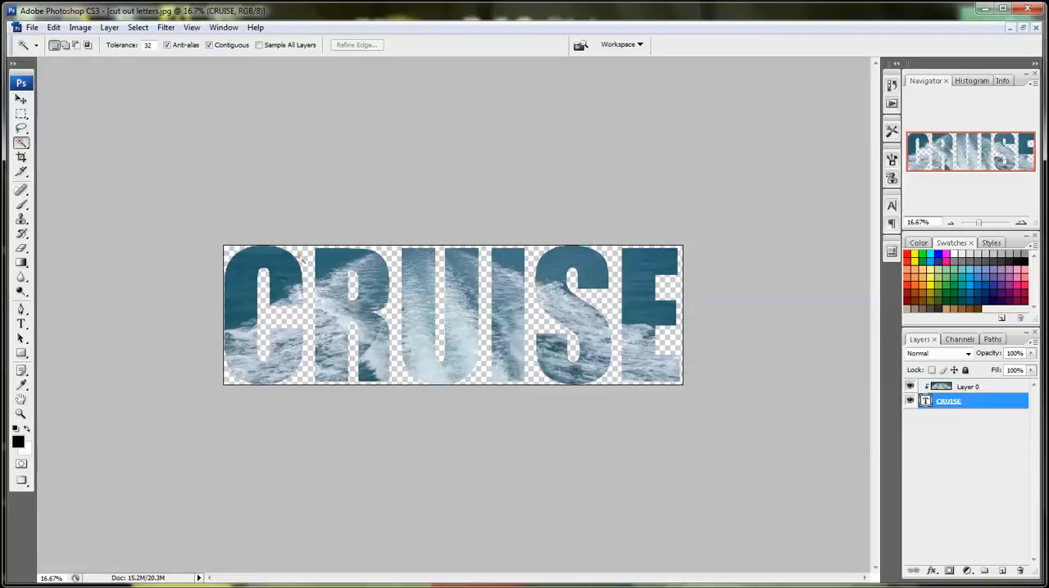
left_click(238, 259)
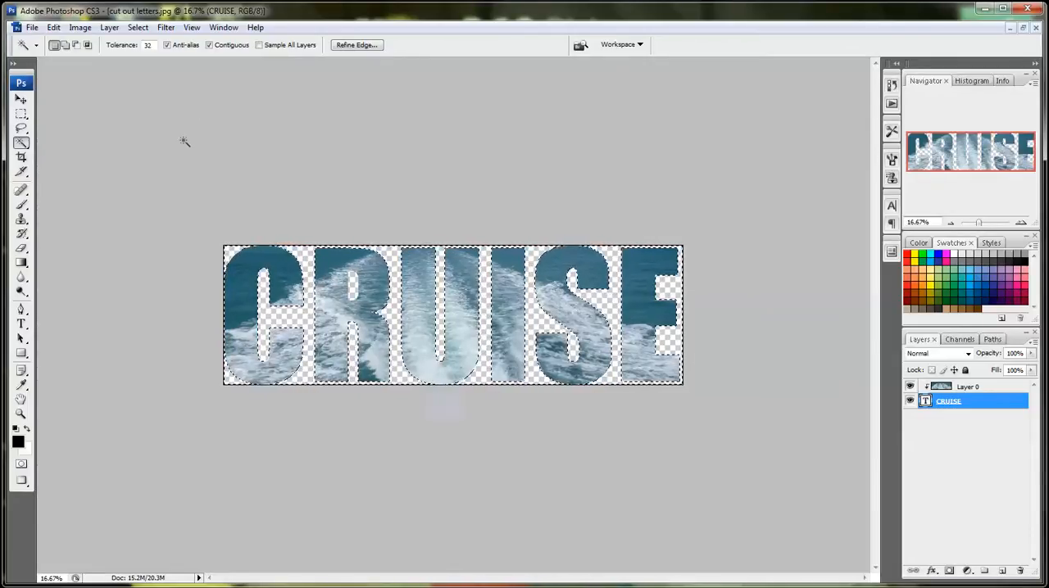
Invert the selection so it traces only the CRUISE letter shapes.
left_click(138, 27)
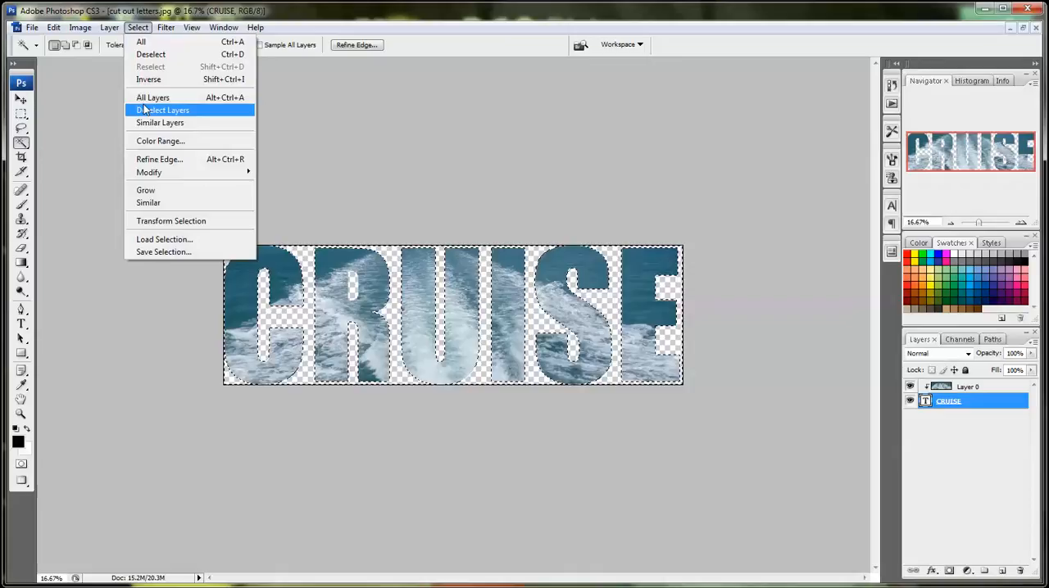
left_click(164, 110)
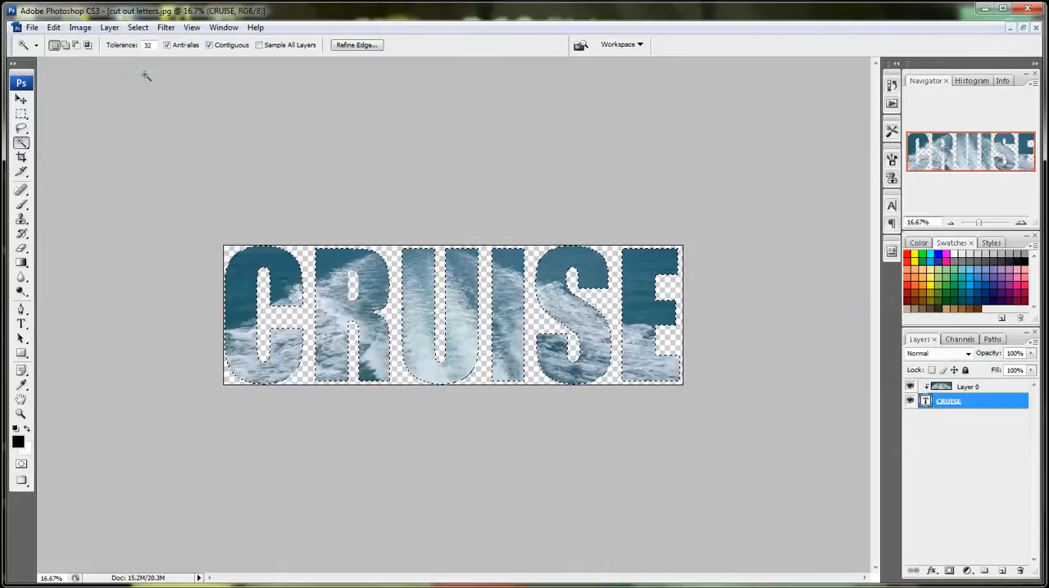
left_click(32, 26)
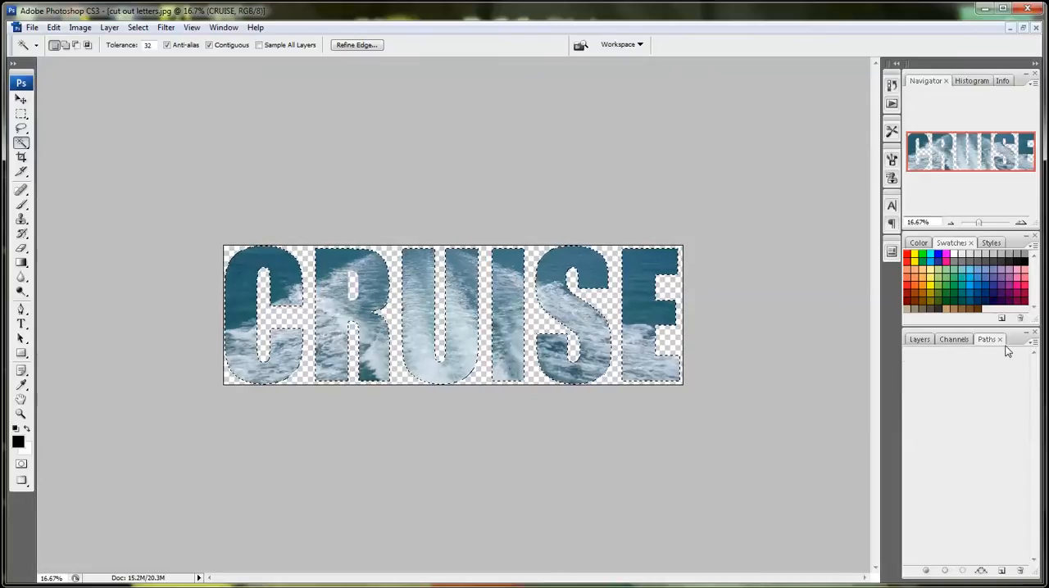
Convert the letter selection into a work path and save it as Path 1.
left_click(1021, 339)
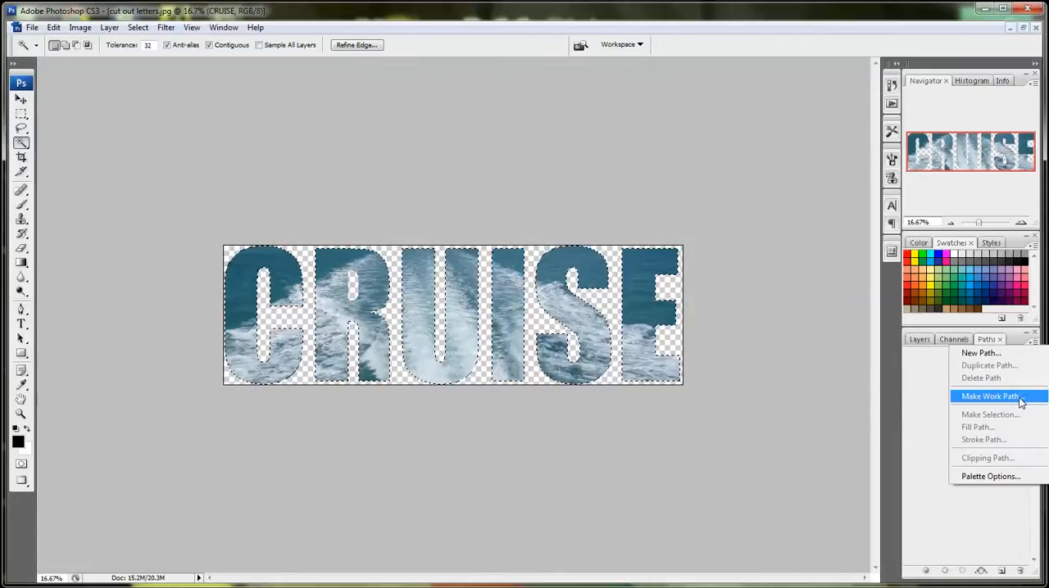
left_click(990, 395)
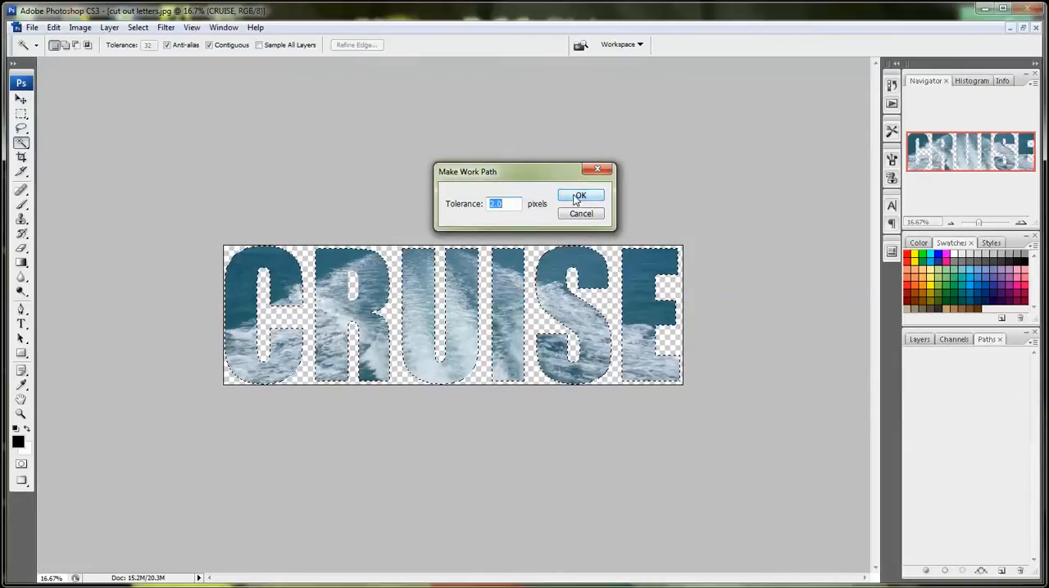
left_click(580, 195)
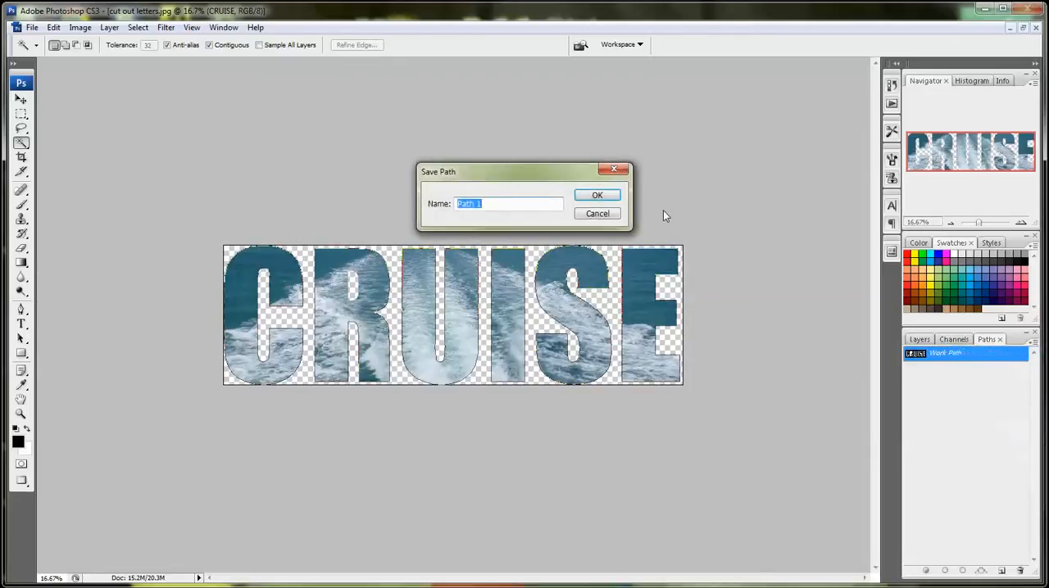
left_click(596, 195)
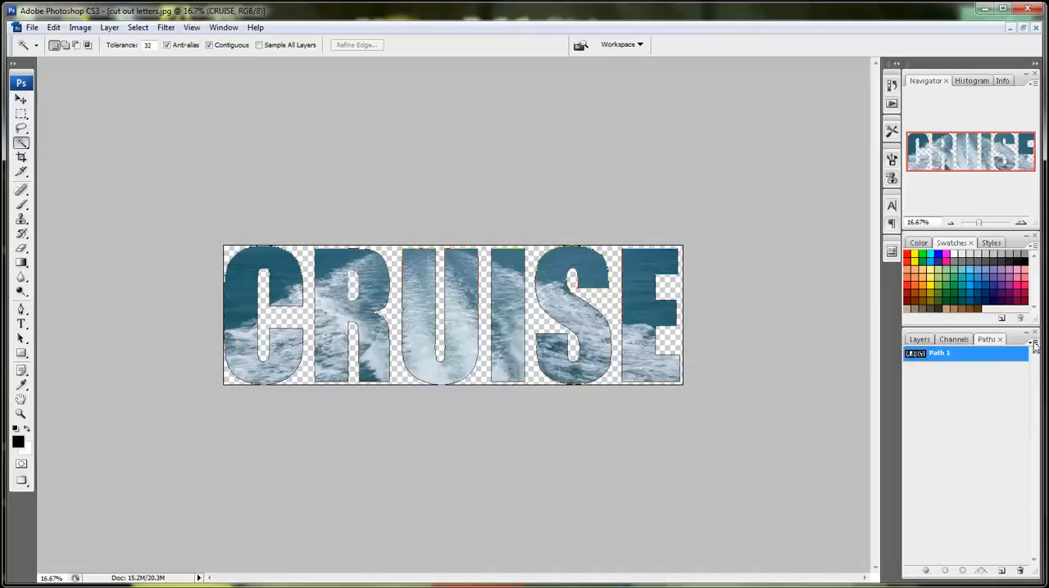
left_click(1033, 343)
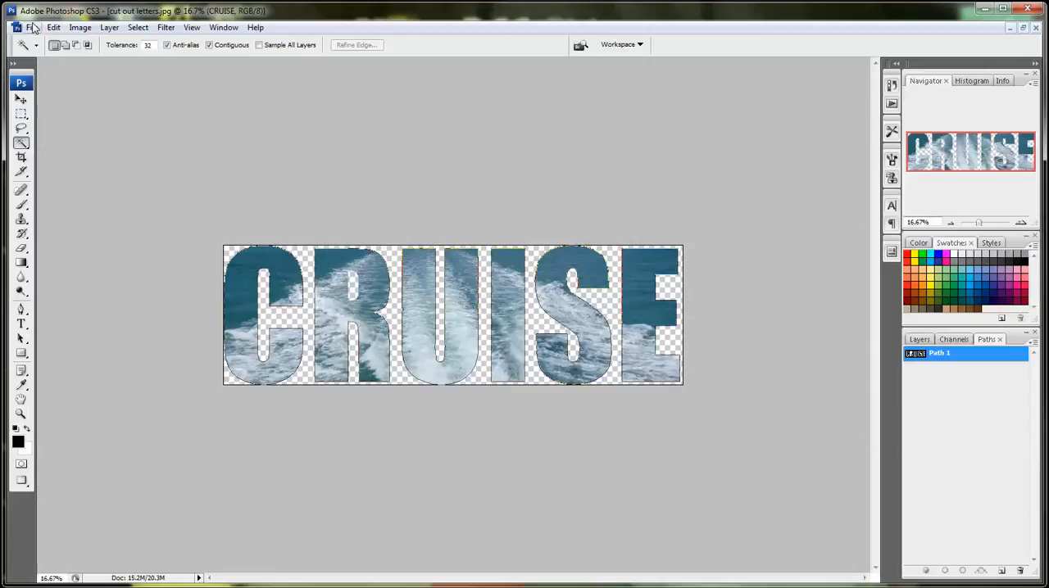
Save a JPEG copy 'cut out letters copy.jpg' in the Photoshop Pix folder with default quality.
left_click(33, 27)
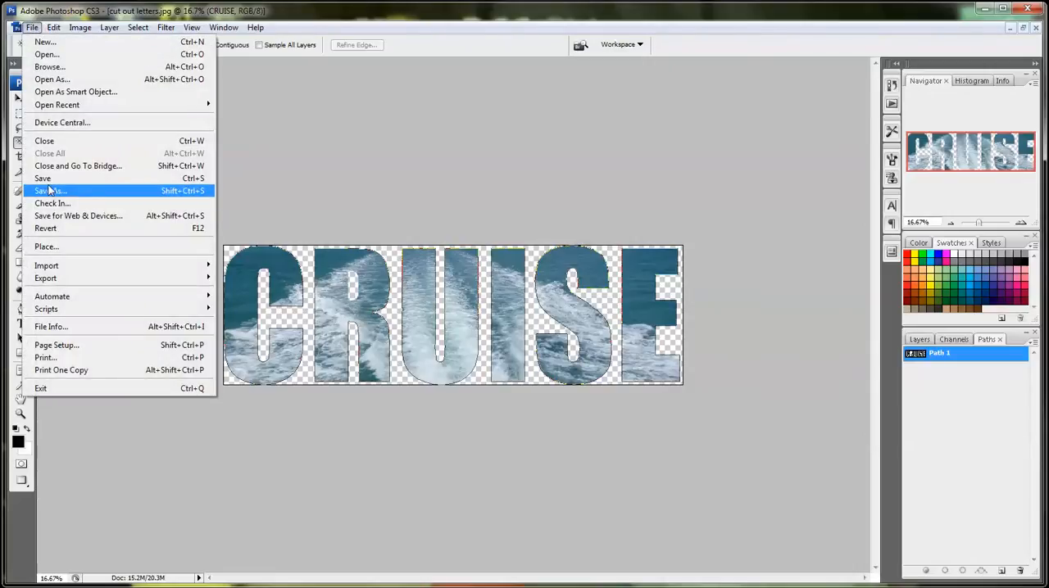
left_click(49, 190)
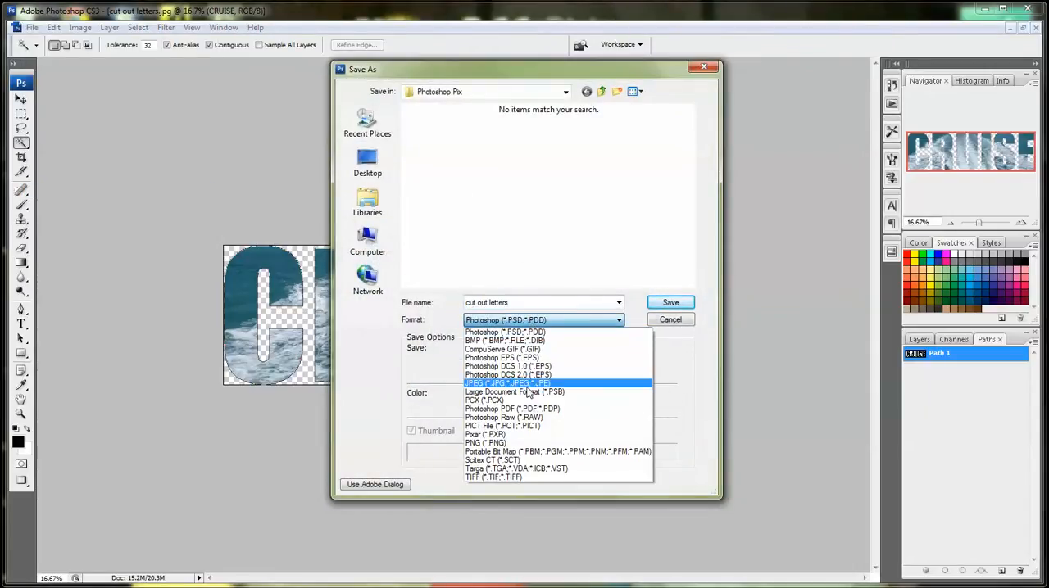
left_click(506, 382)
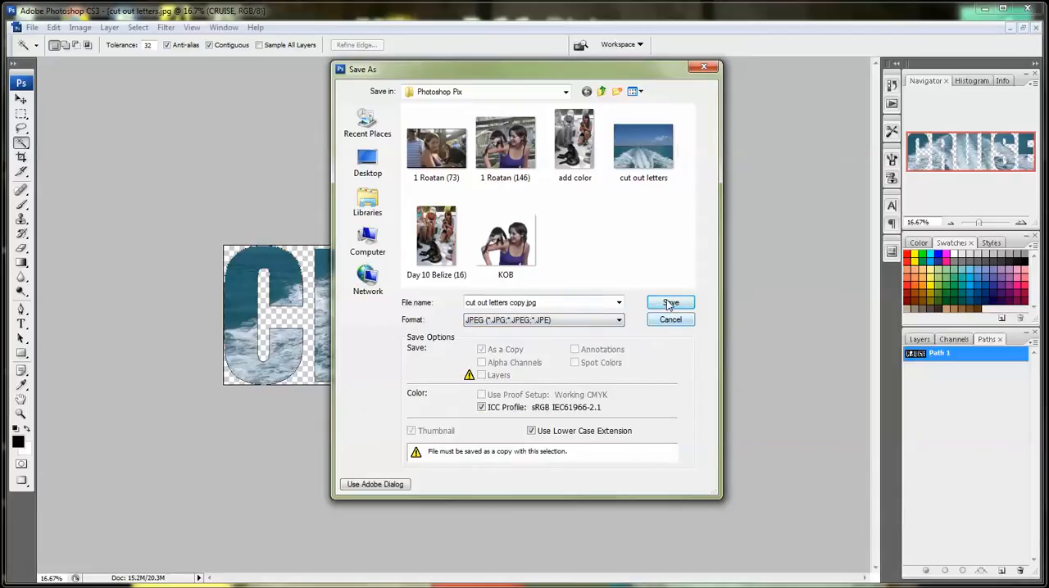
left_click(668, 303)
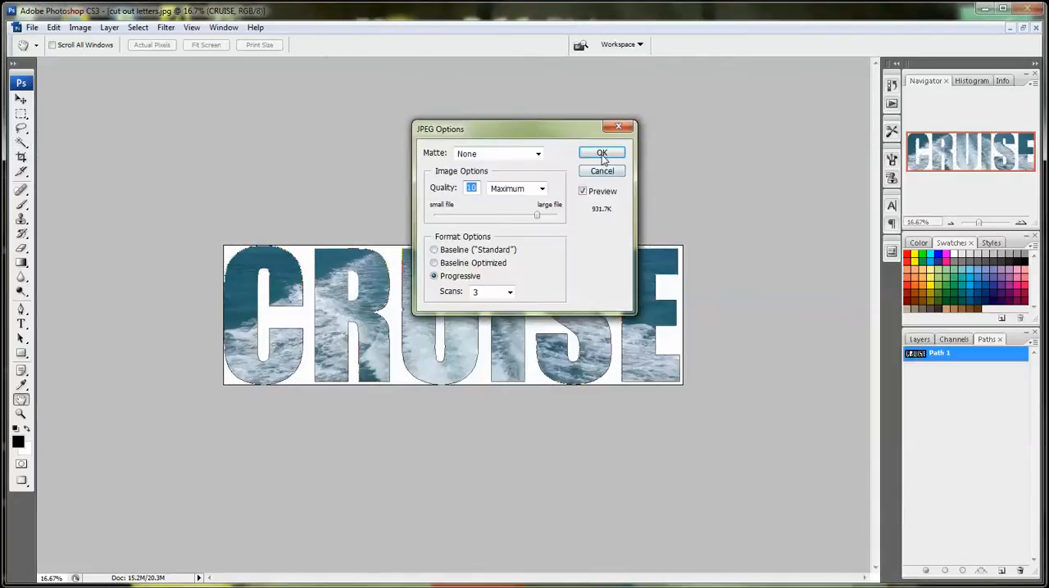
left_click(602, 154)
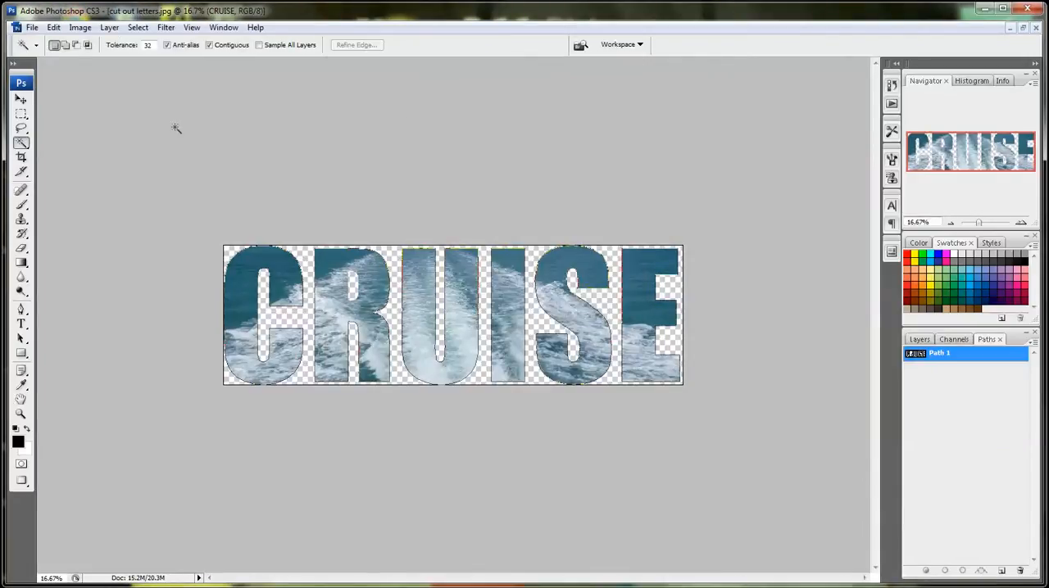
Review the dimensions in the Image Size dialog and close it unchanged.
left_click(79, 27)
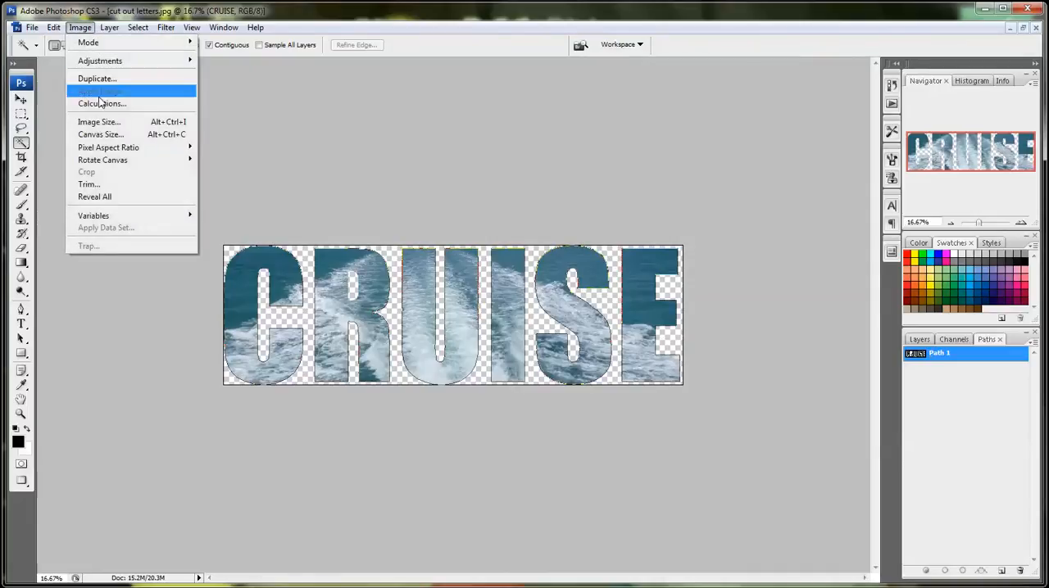
left_click(98, 121)
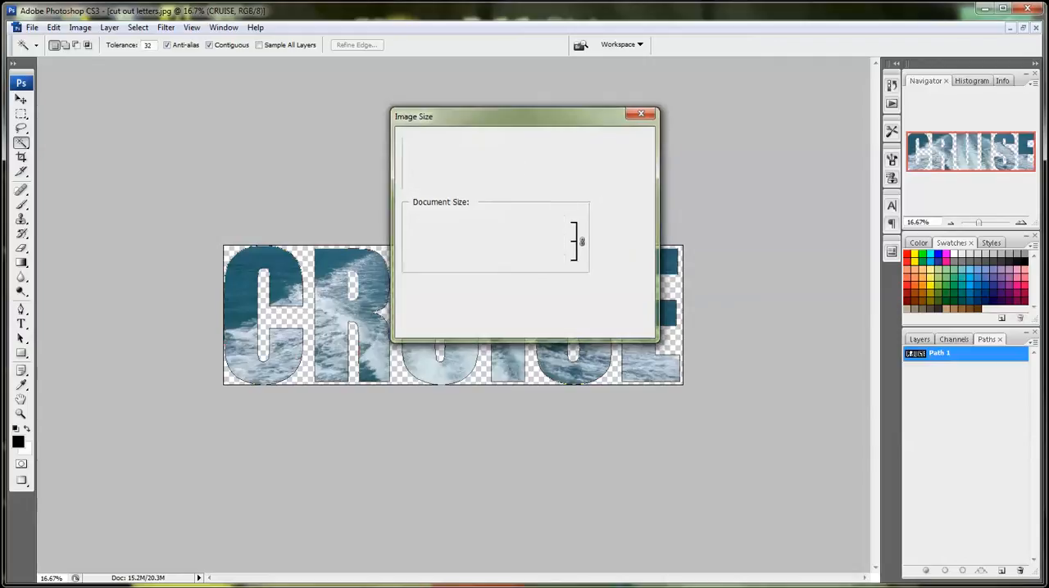
left_click(640, 113)
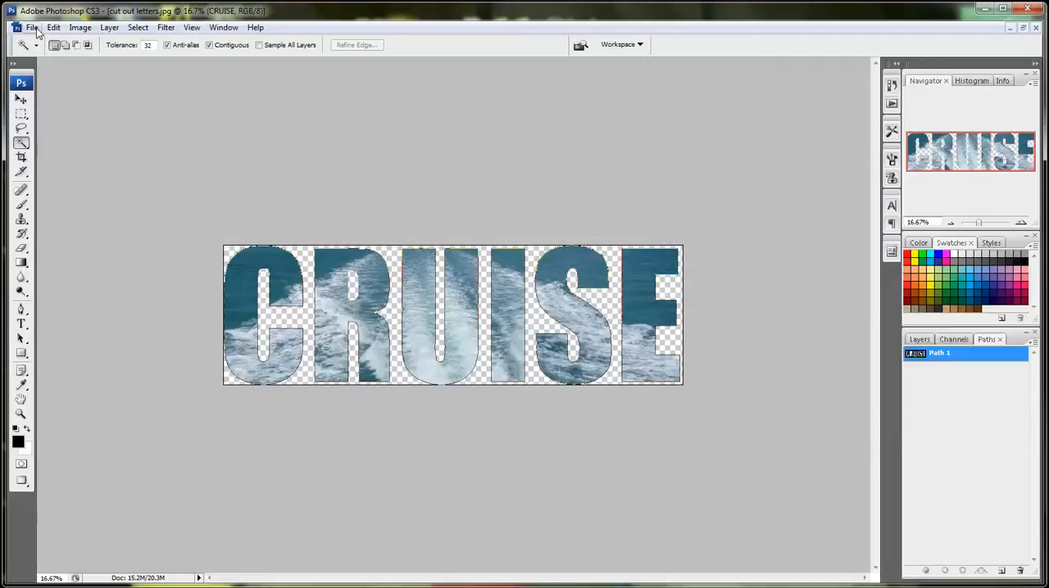
Save the CRUISE cutout as a JPEG again with the default quality options.
left_click(31, 26)
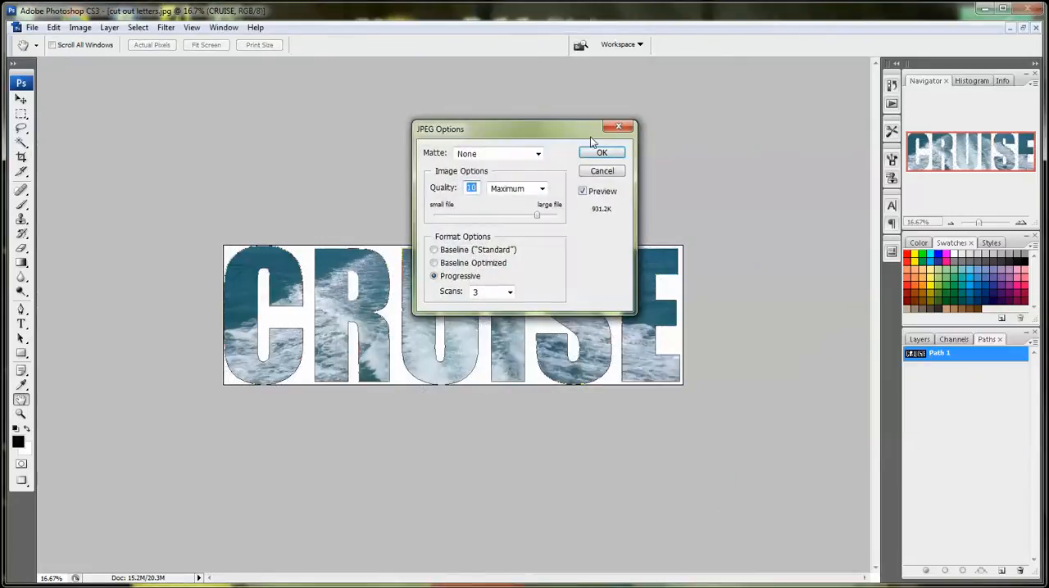
left_click(601, 152)
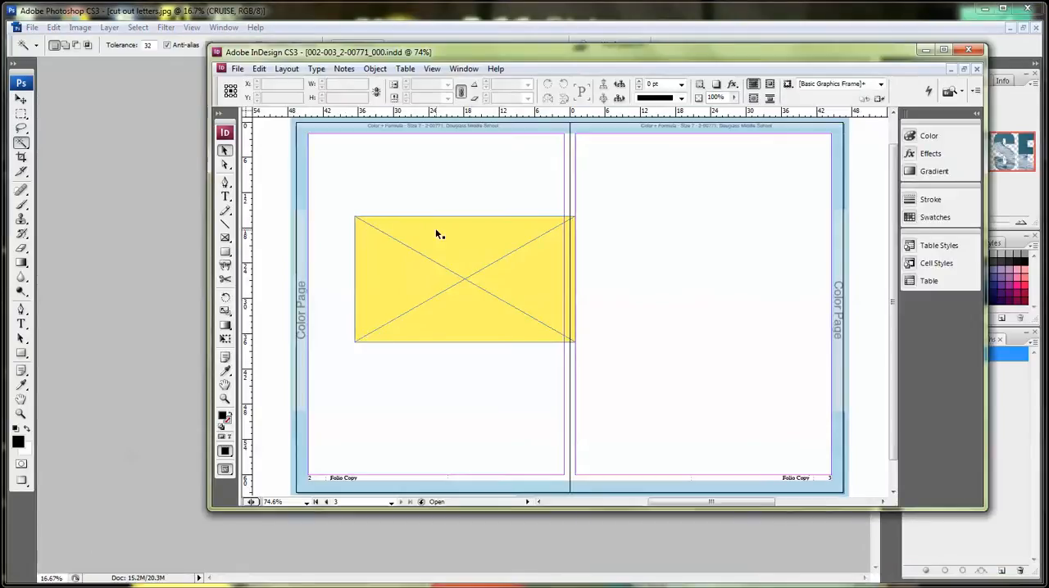
Place the CRUISE cutout JPEG into the yellow frame on the left page.
left_click(236, 68)
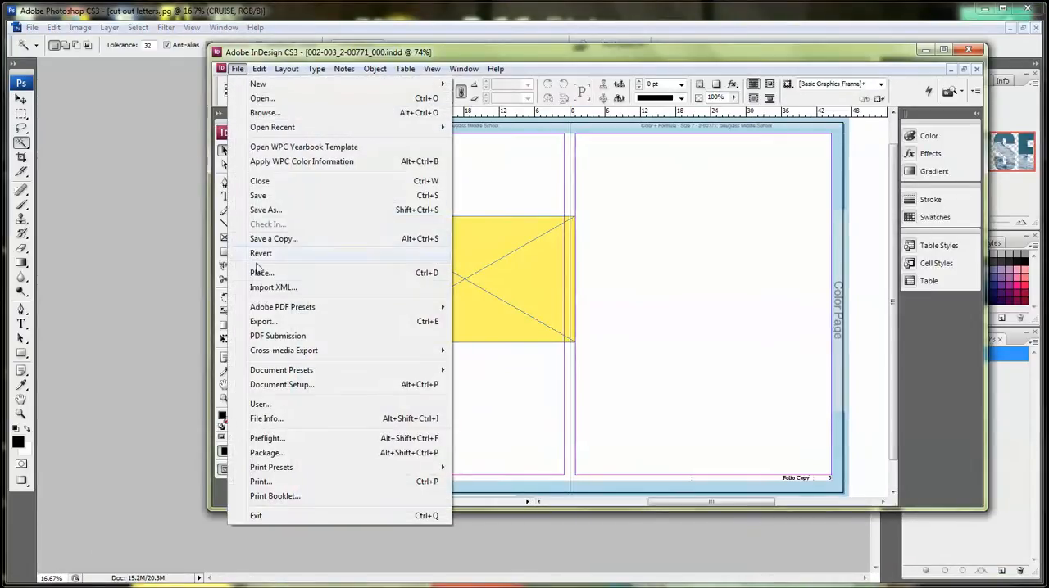
left_click(262, 272)
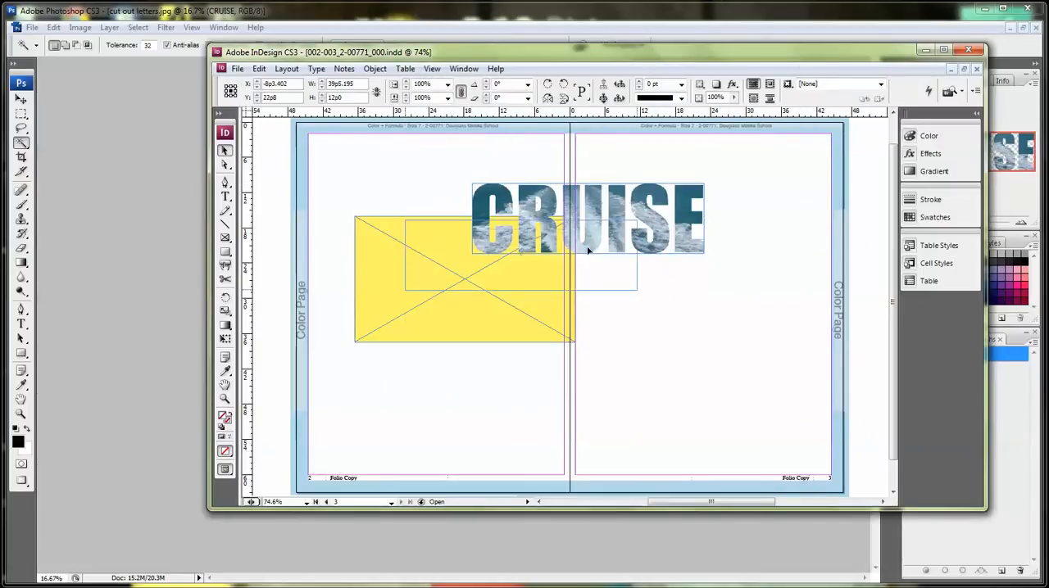
left_click_drag(588, 219, 465, 278)
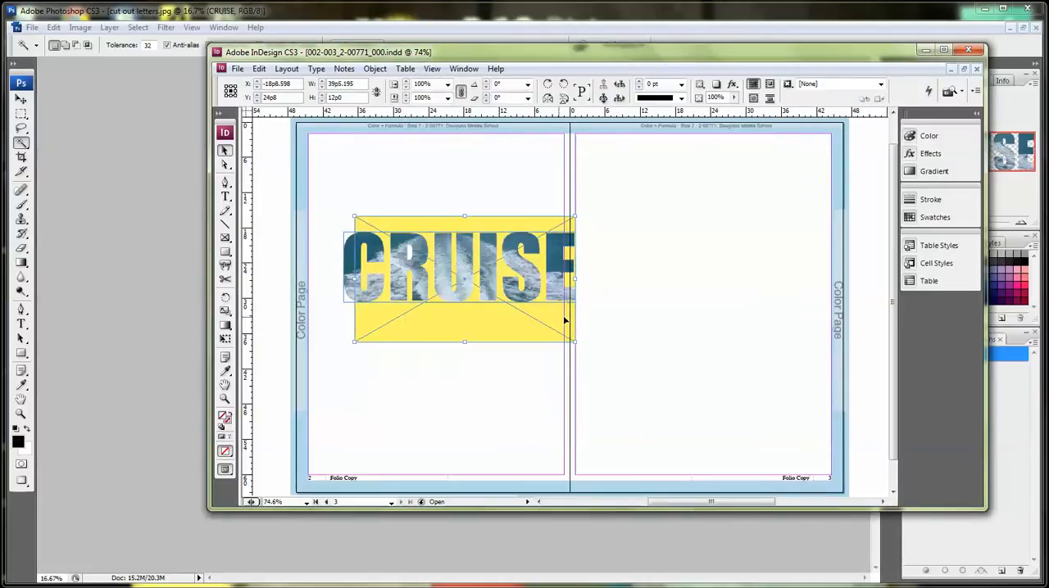